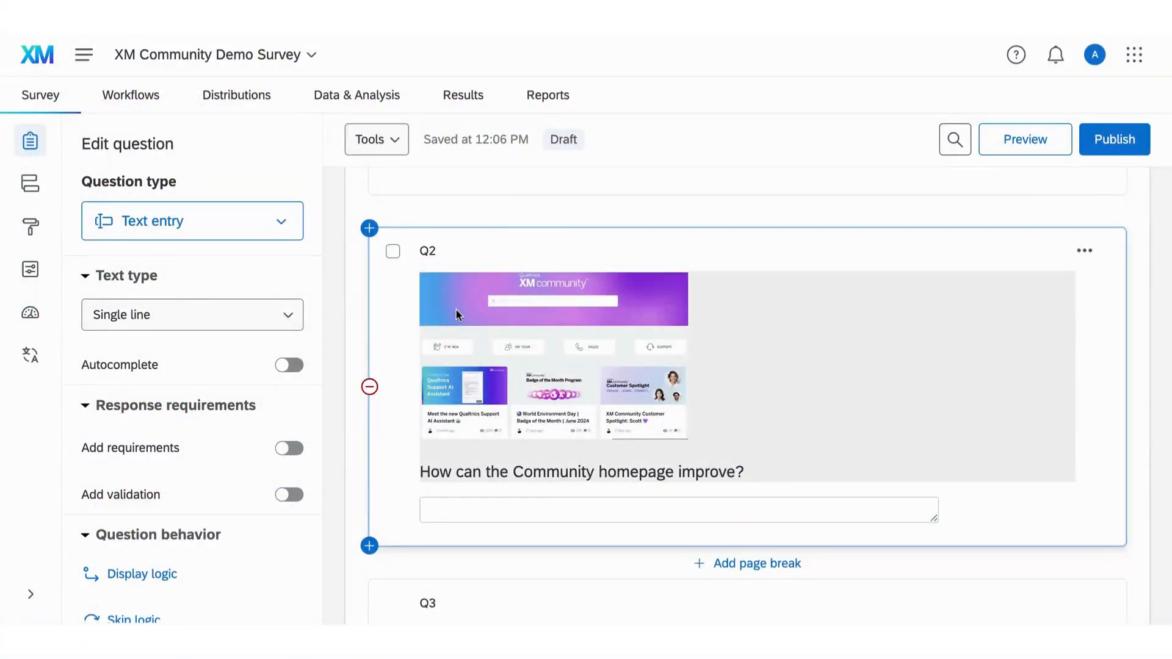
mouse_move(412, 336)
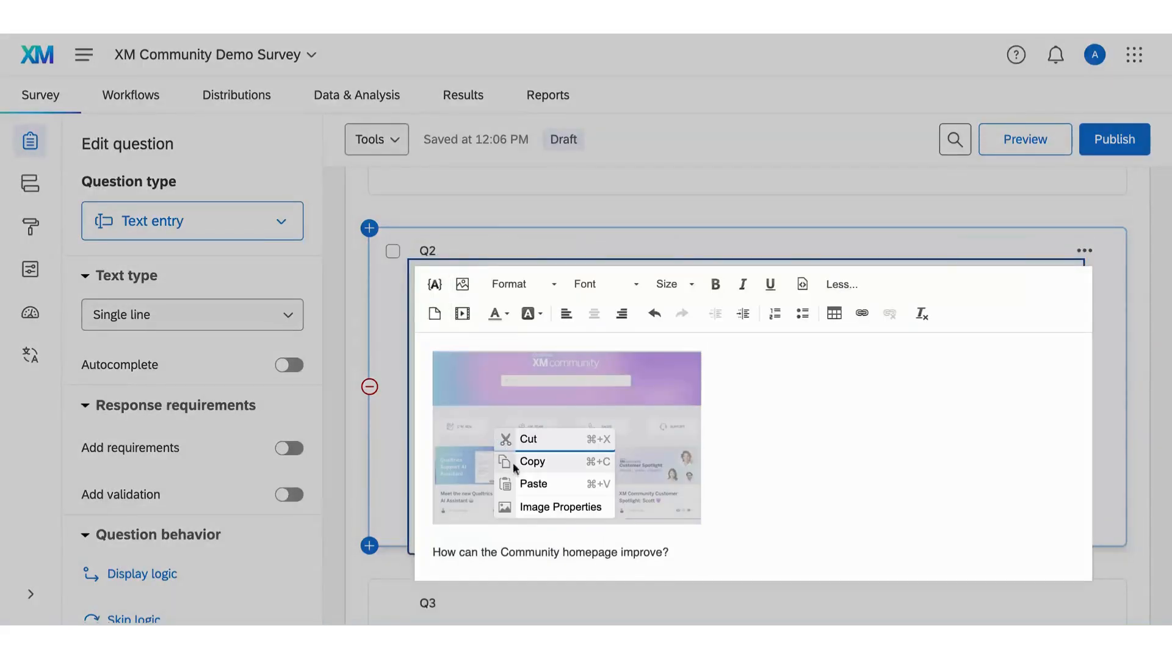
Open Image Properties for the Community homepage screenshot in Q2
click(562, 507)
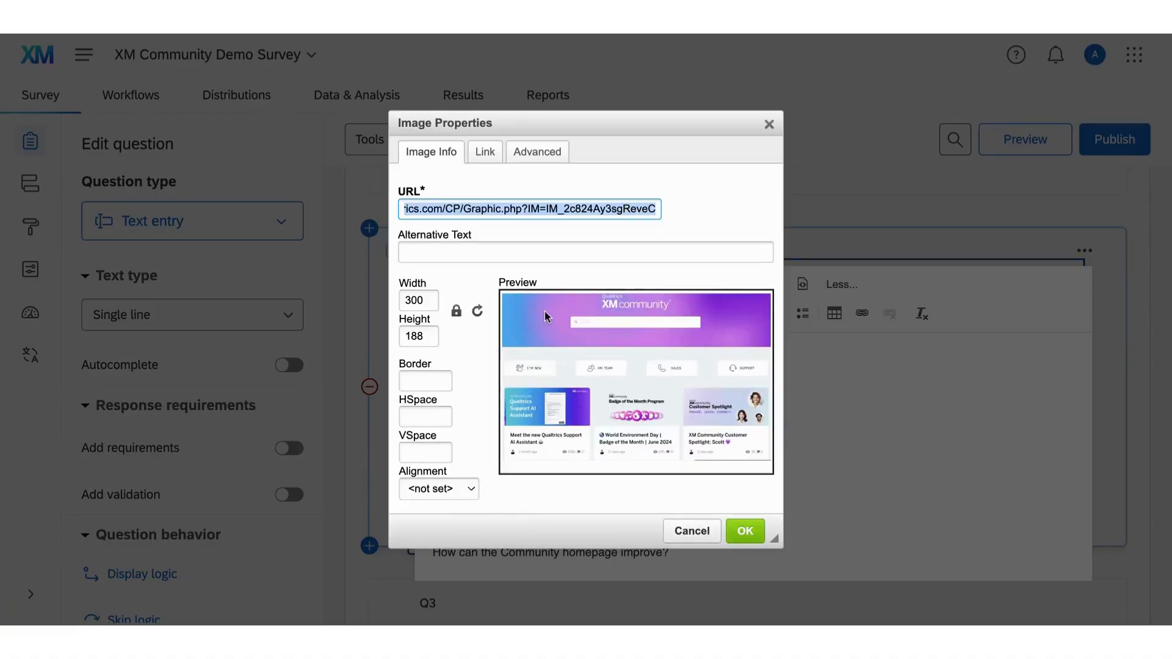
Set the Q2 screenshot's alternative text to 'XM Community homepage.' and apply it
click(586, 252)
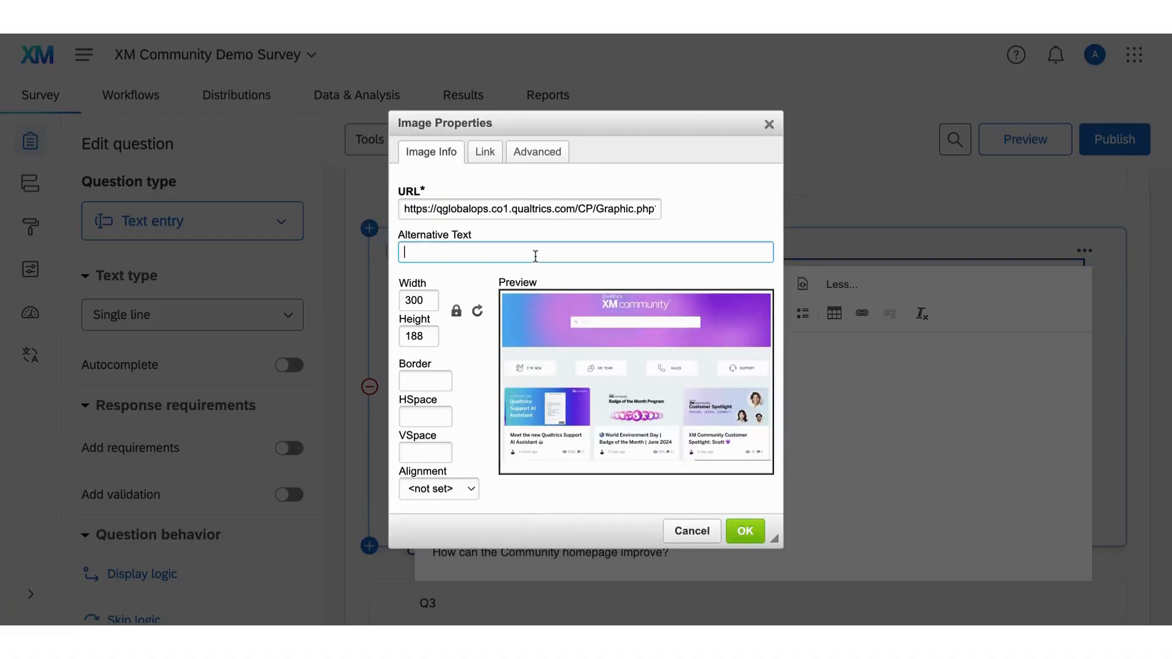
text(XM)
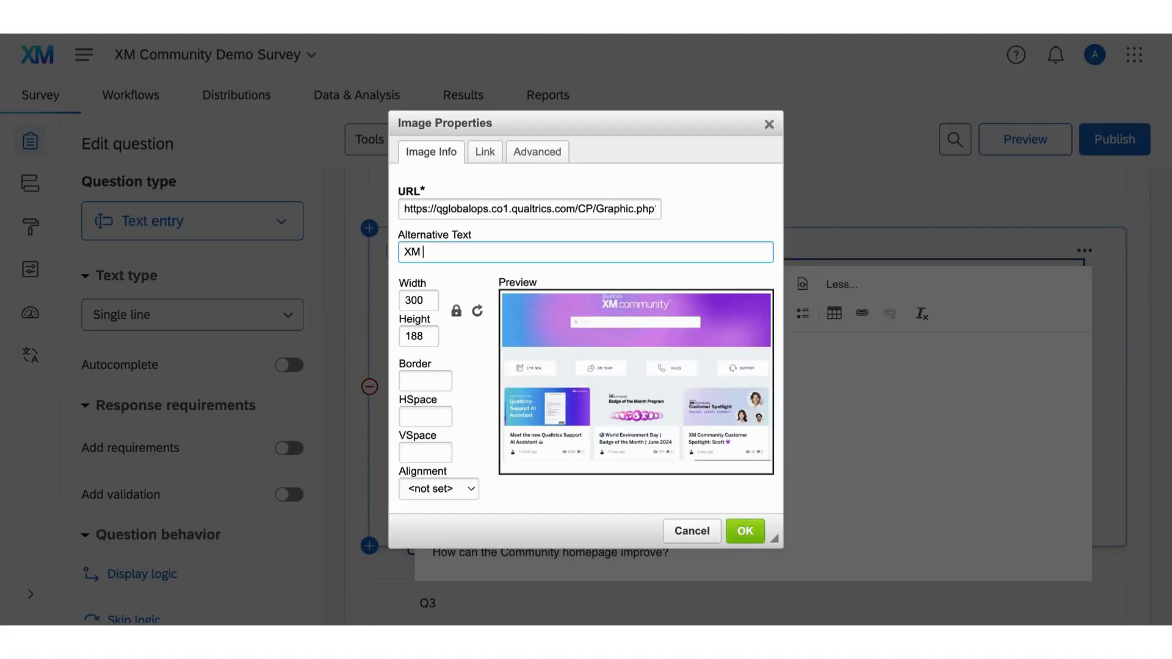
text(Community)
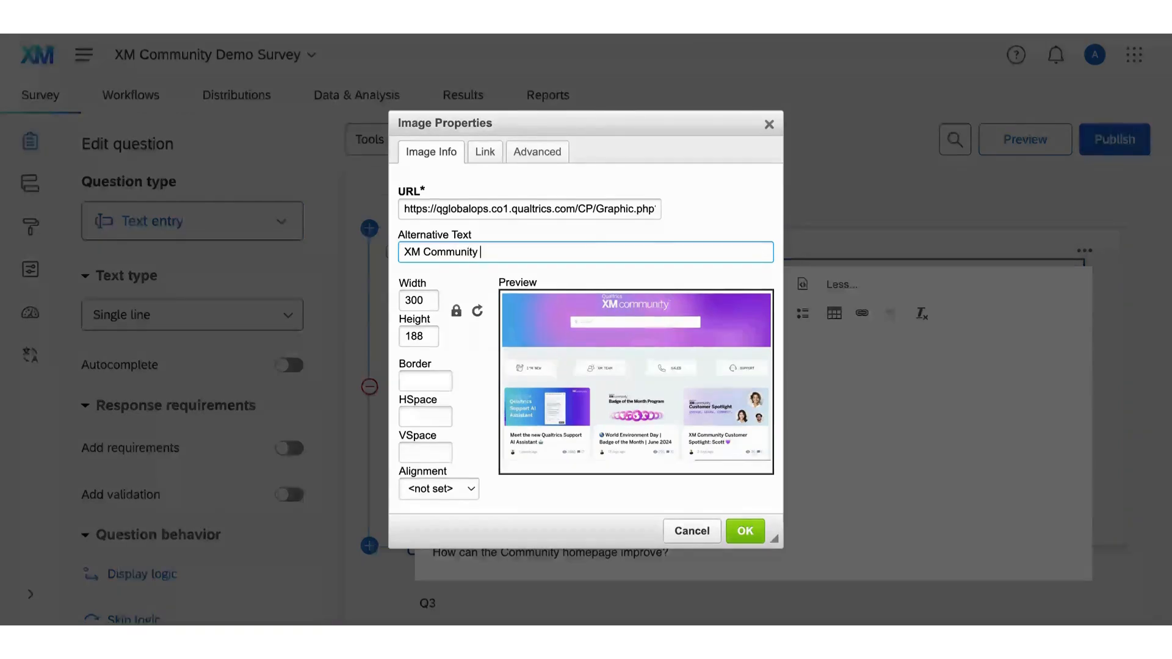
text(home)
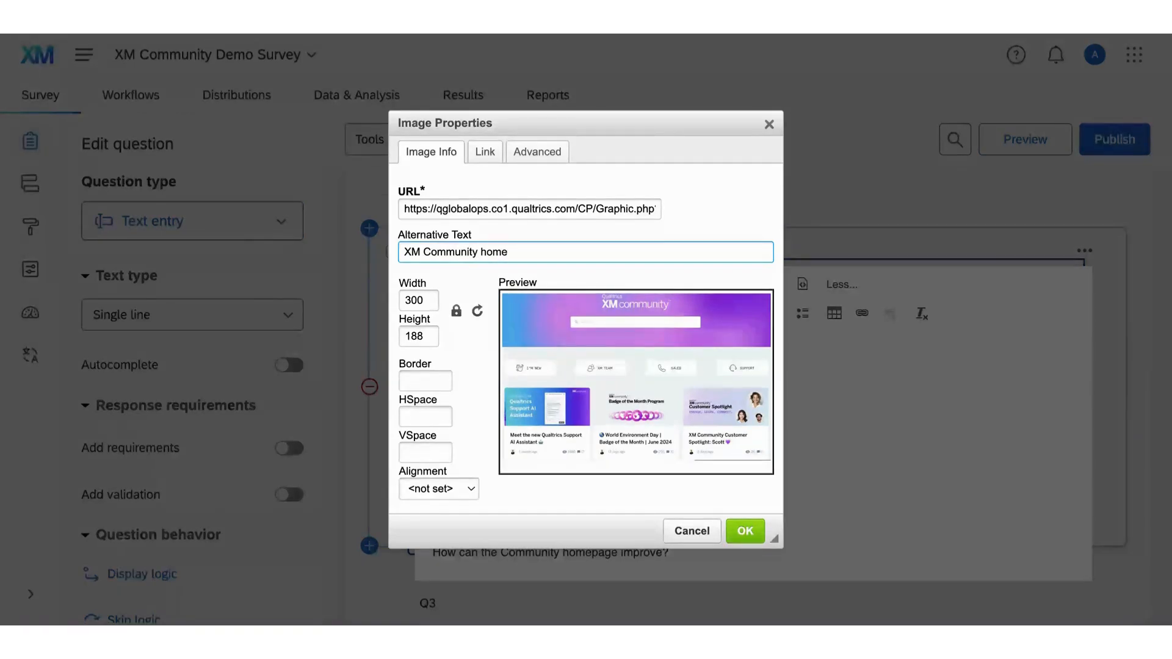
text(page.)
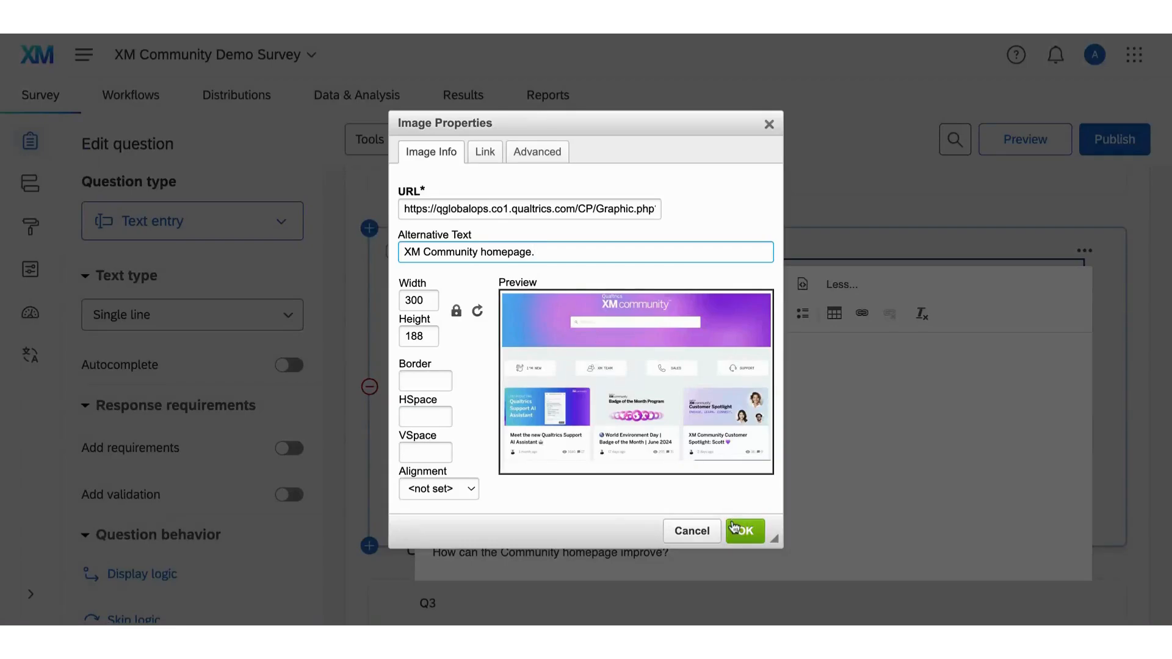
click(745, 531)
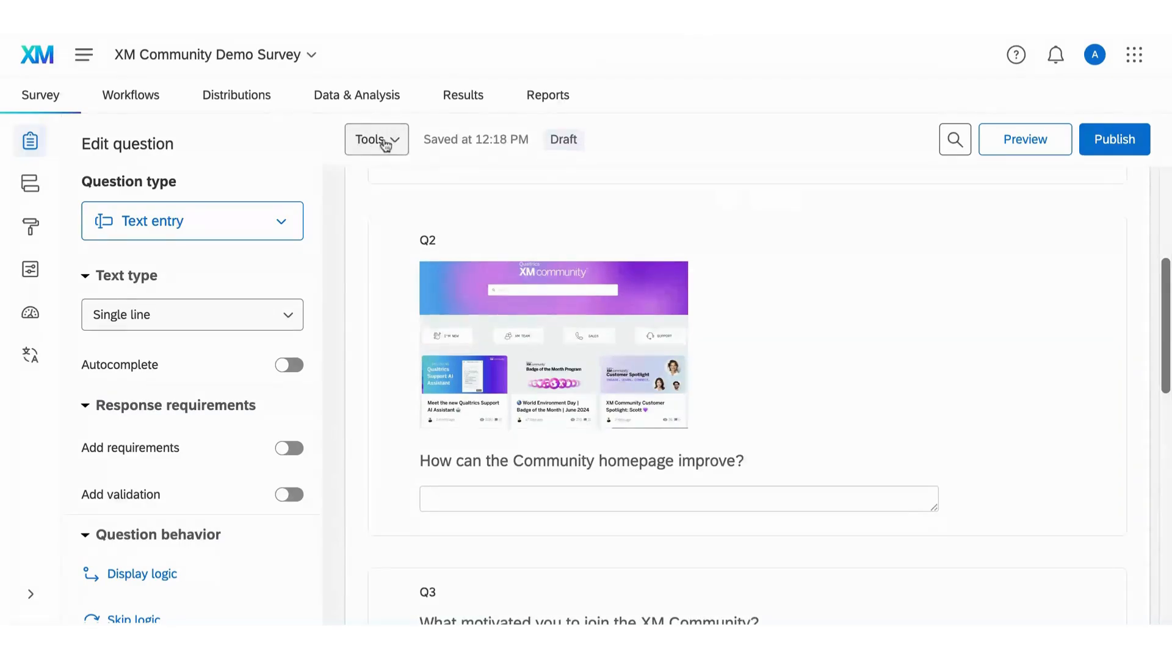
Show the Tools menu's Review options, including the accessibility check
click(376, 139)
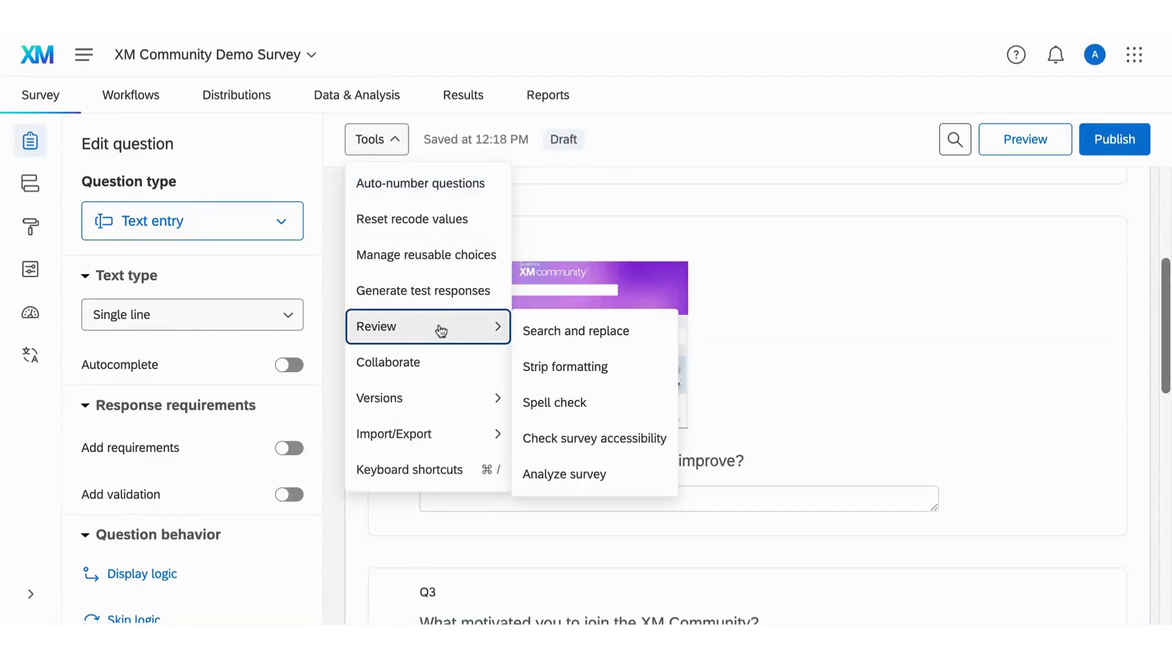
mouse_move(620, 439)
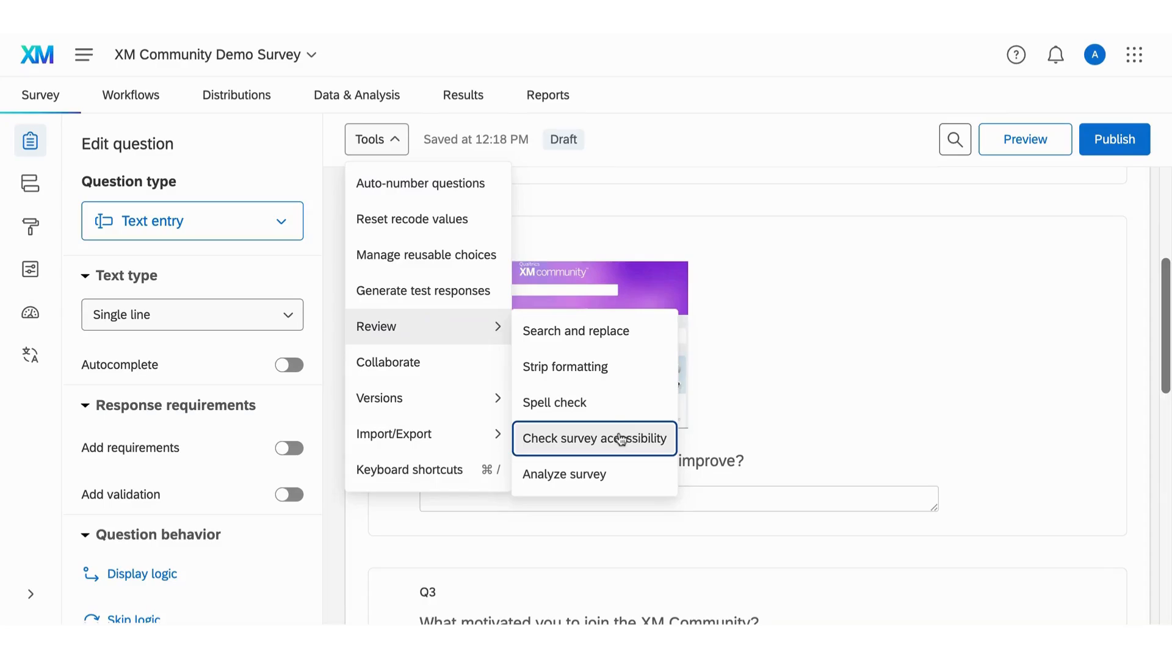
Run the survey accessibility check, confirm a Great score with WCAG passed, and close results
click(593, 439)
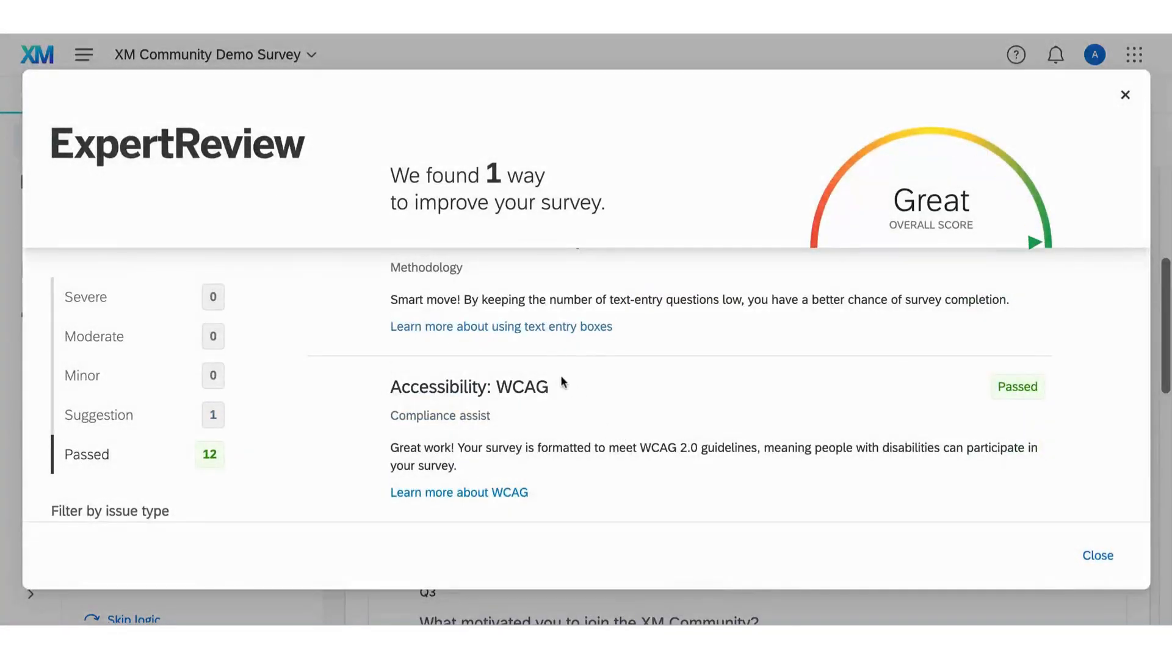
mouse_move(447, 370)
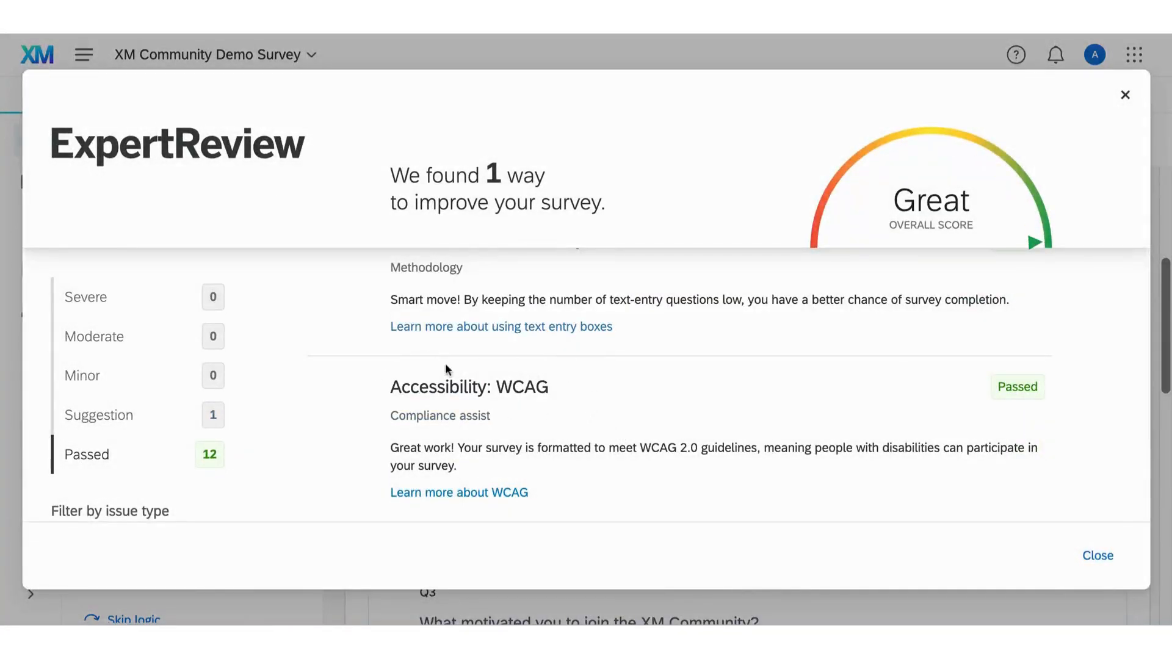
mouse_move(508, 355)
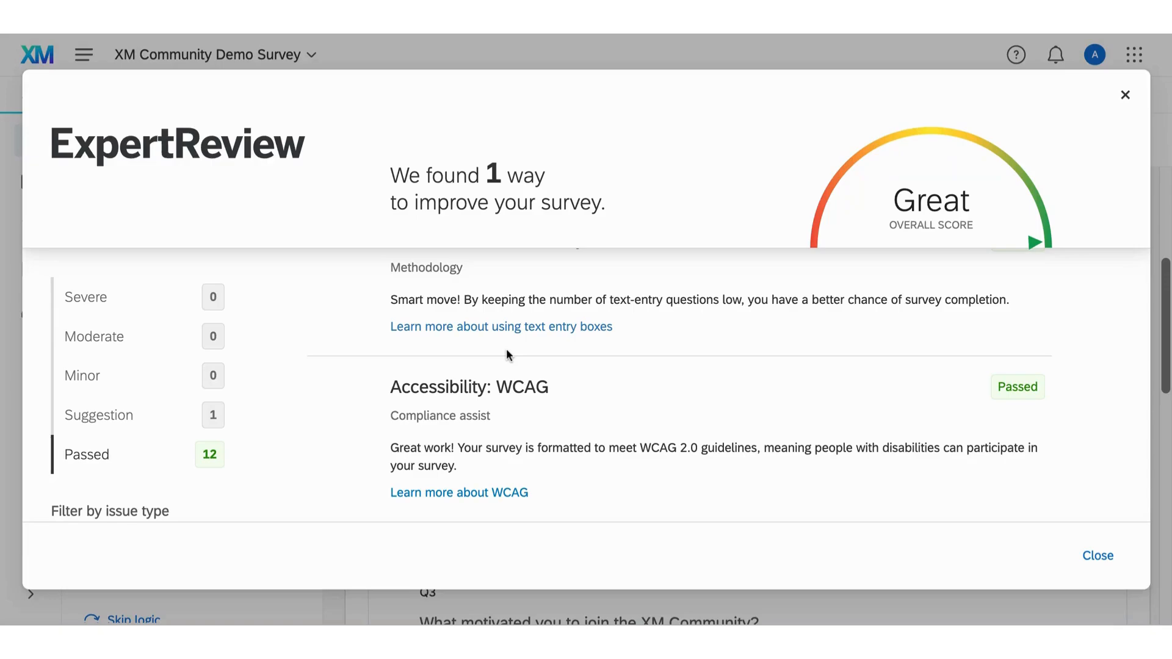
mouse_move(912, 413)
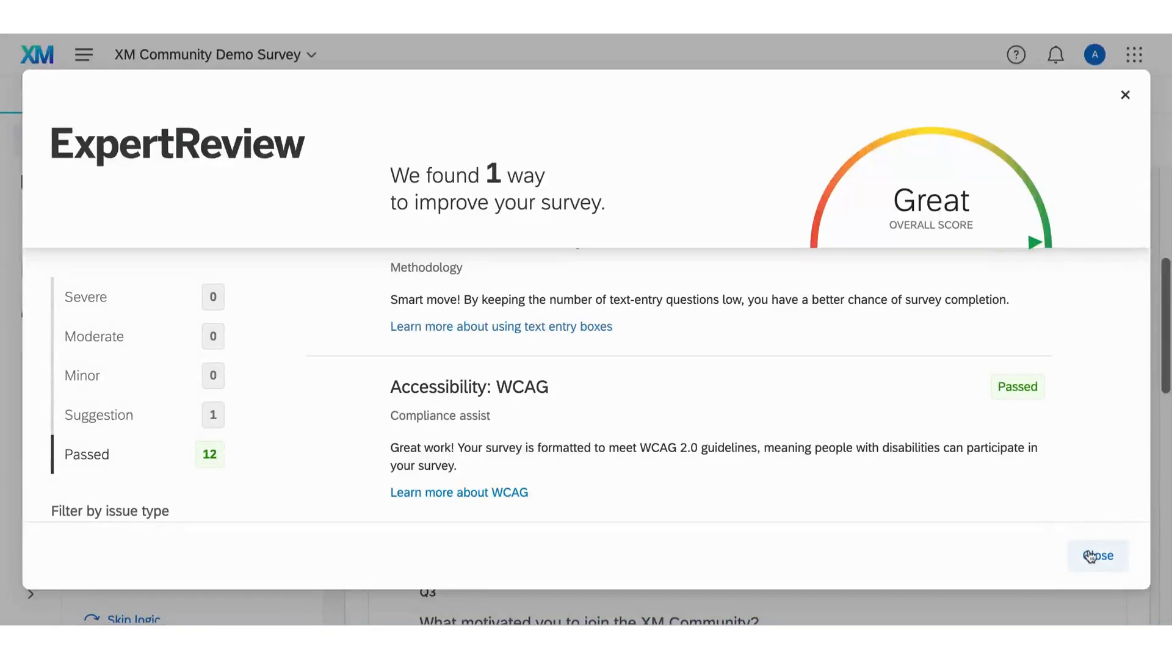
click(1094, 555)
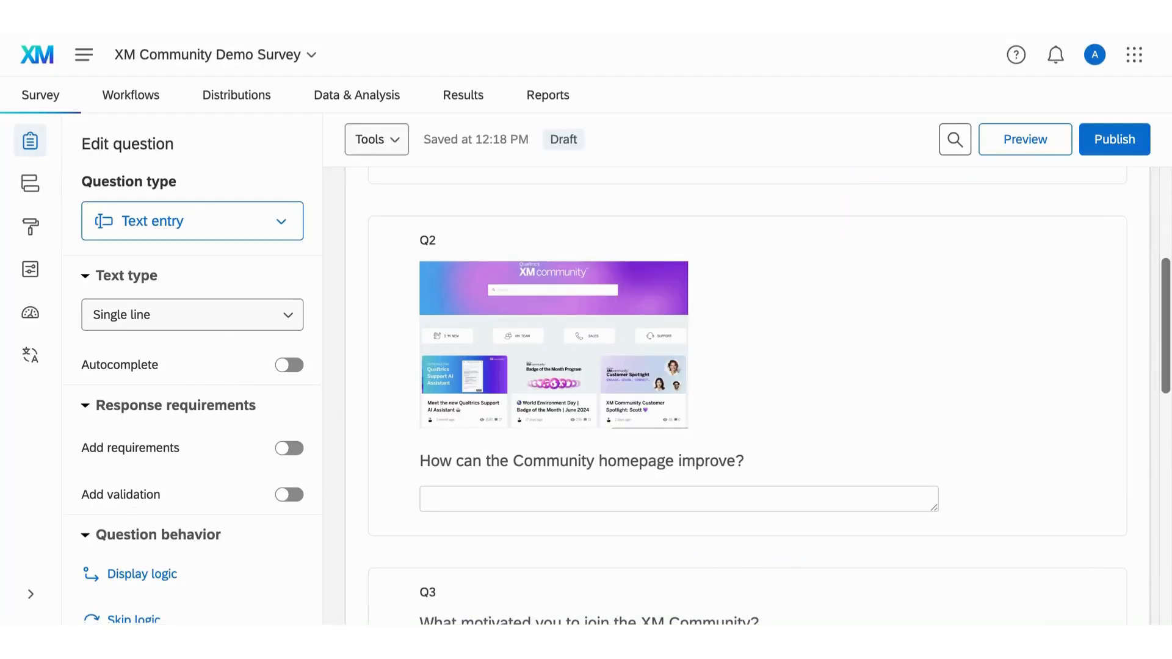